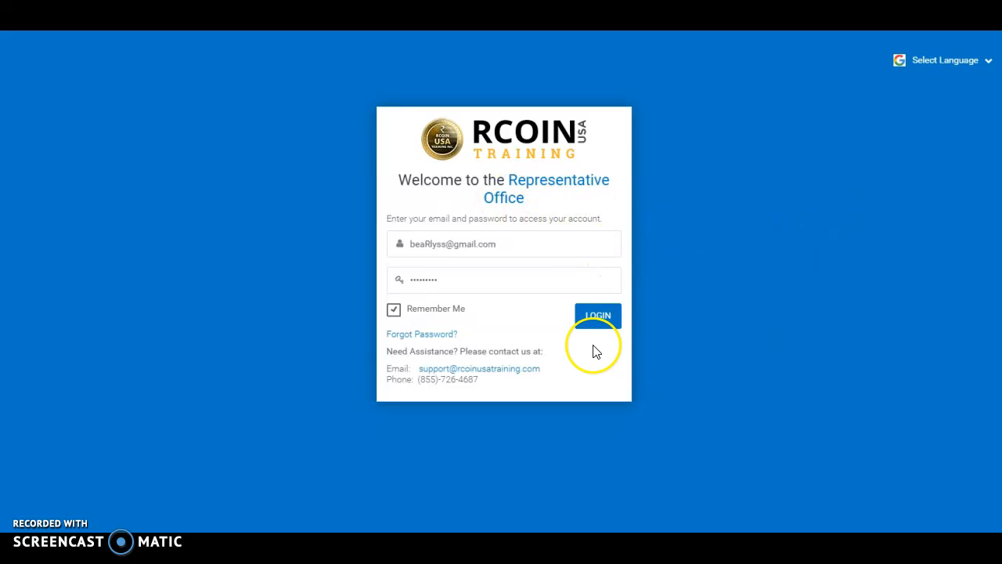
Sign in to the representative office and land on the dashboard with recent referrals.
click(598, 315)
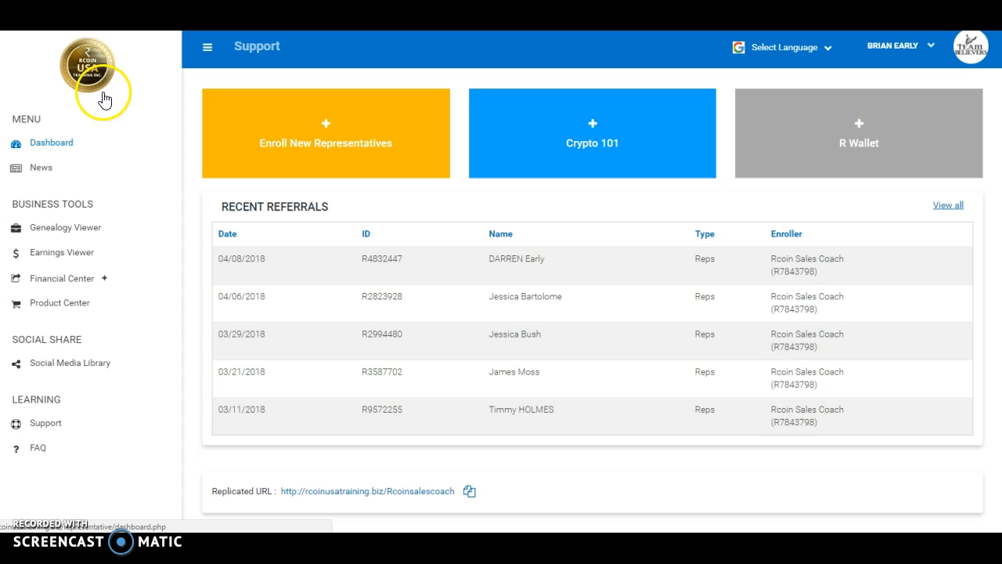
mouse_move(285, 254)
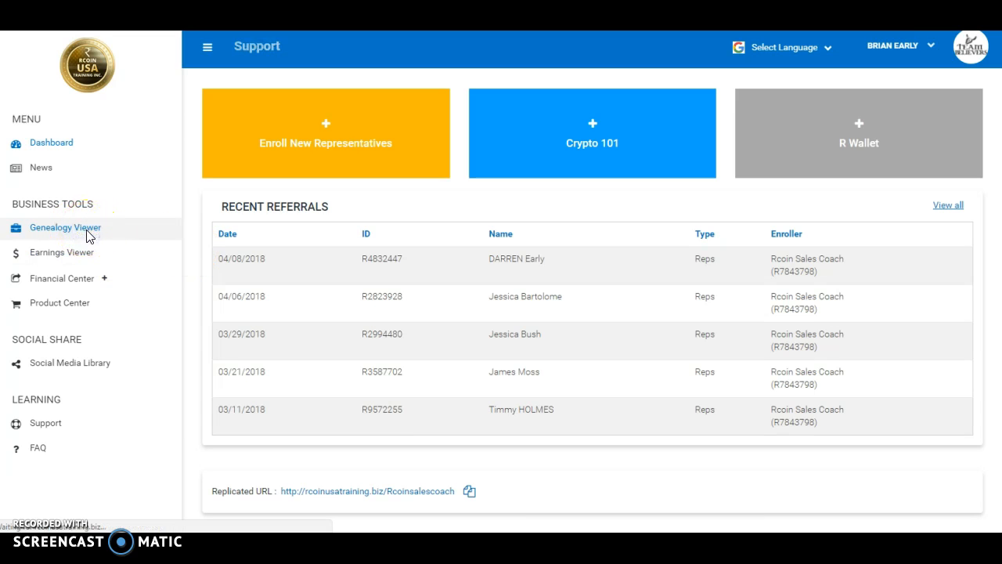
click(66, 227)
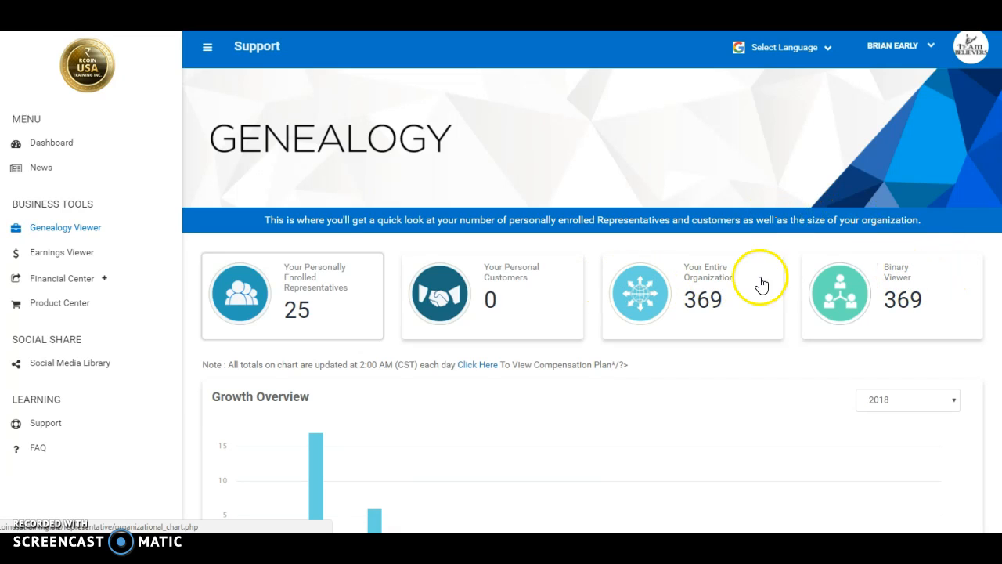
click(892, 294)
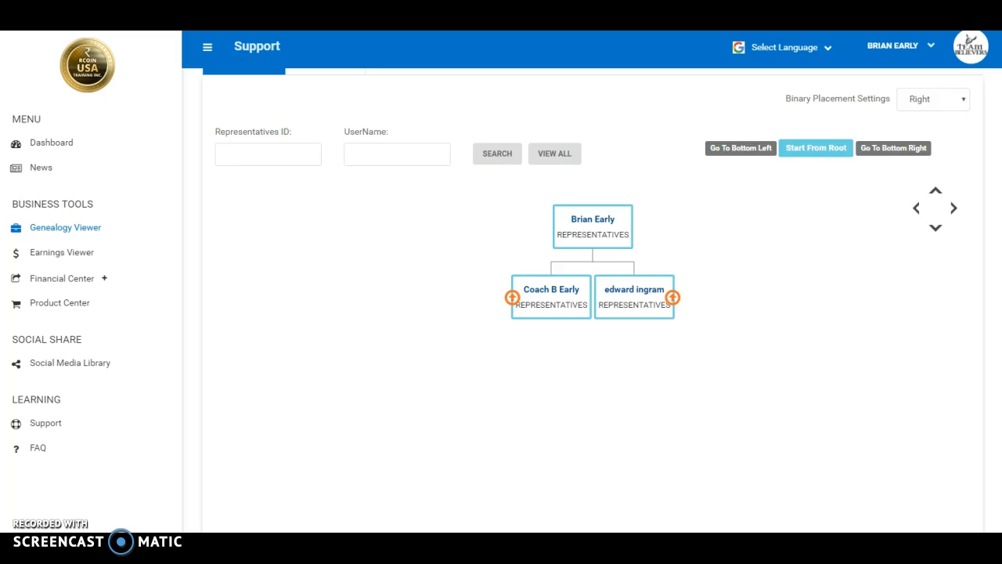
scroll(up, 3)
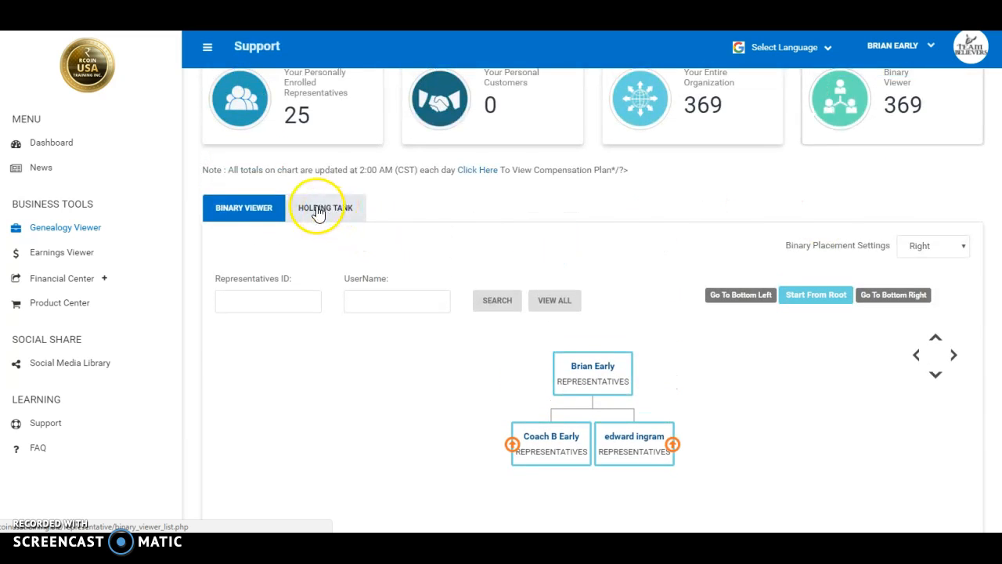
click(325, 207)
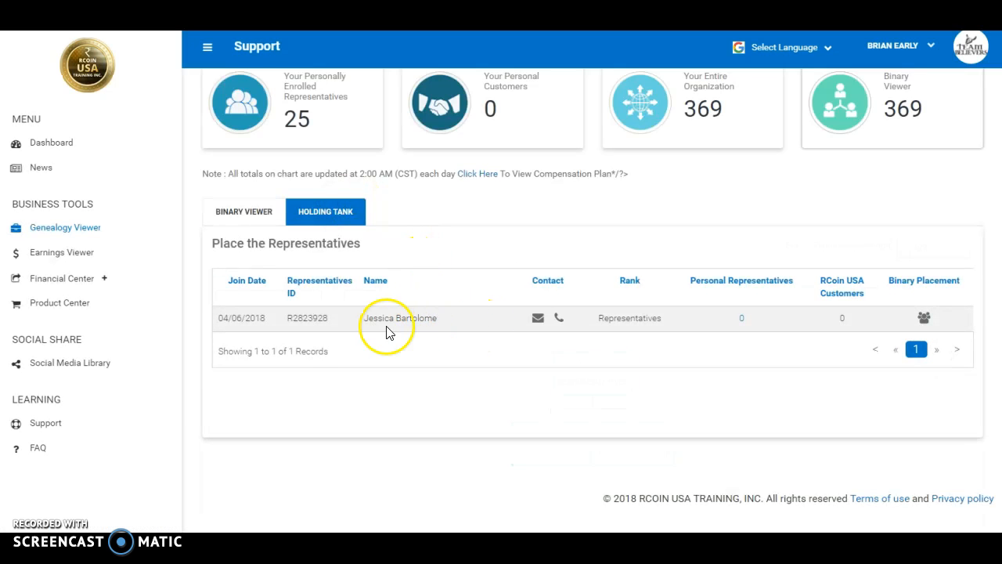
mouse_move(343, 335)
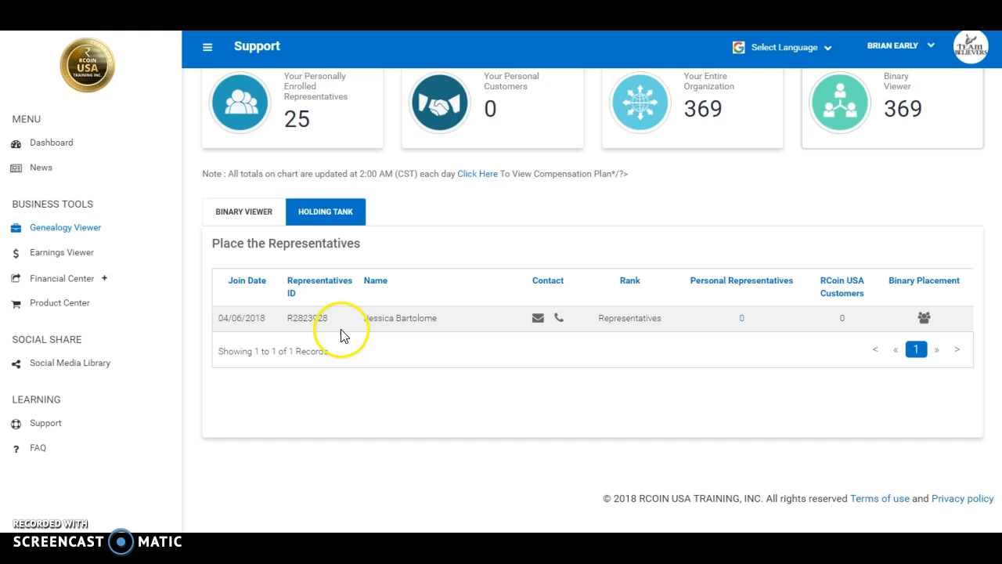
mouse_move(924, 316)
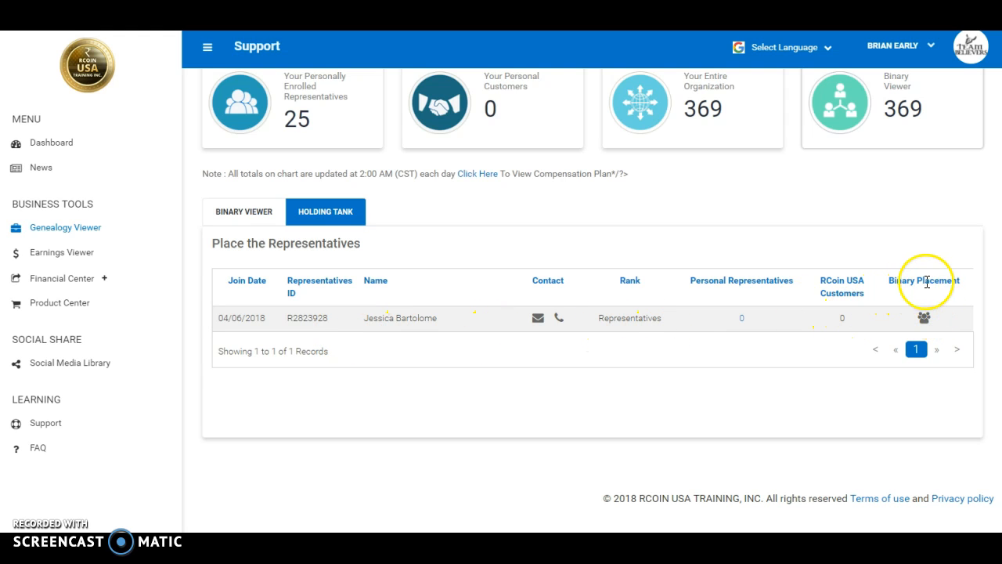
click(923, 318)
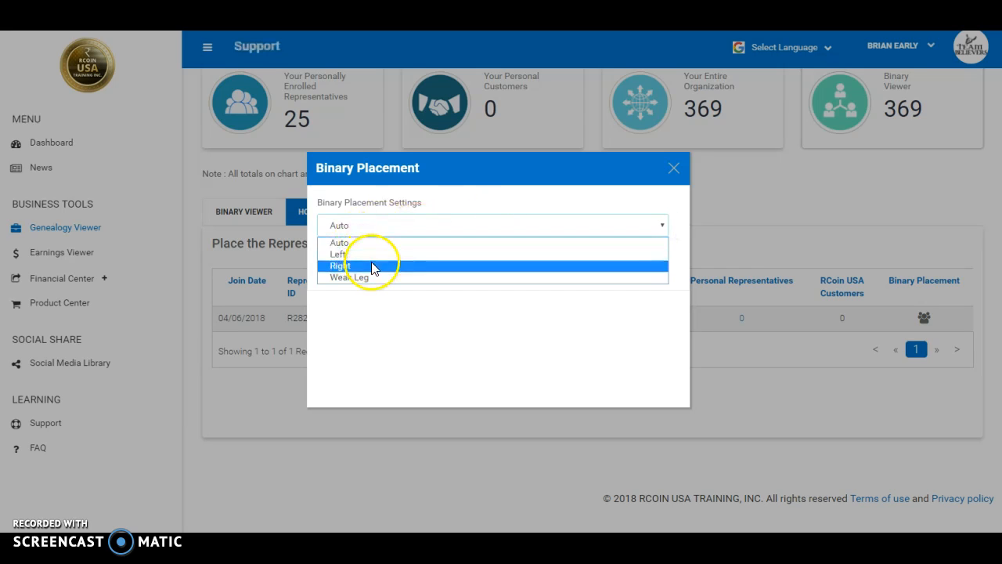
mouse_move(368, 275)
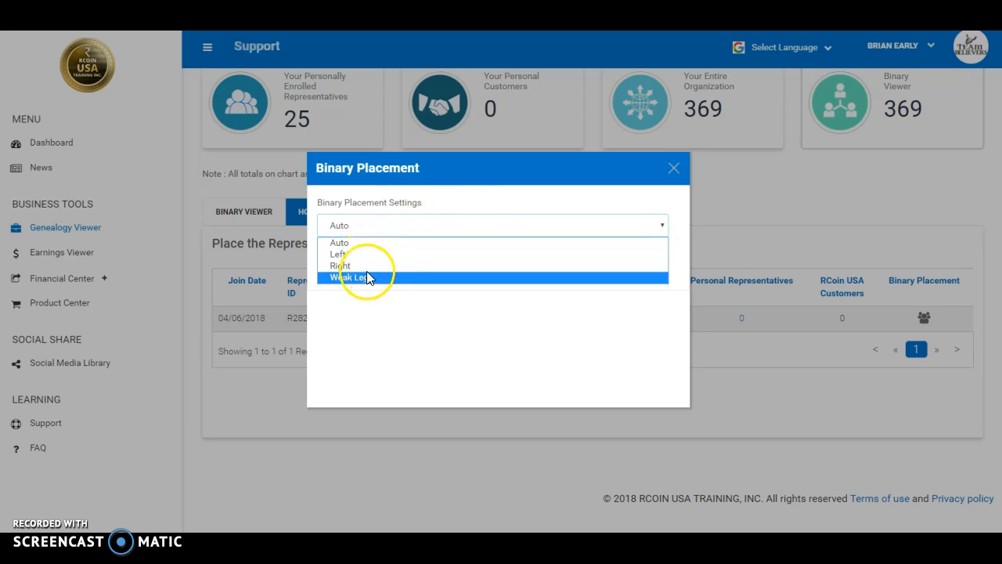
mouse_move(374, 243)
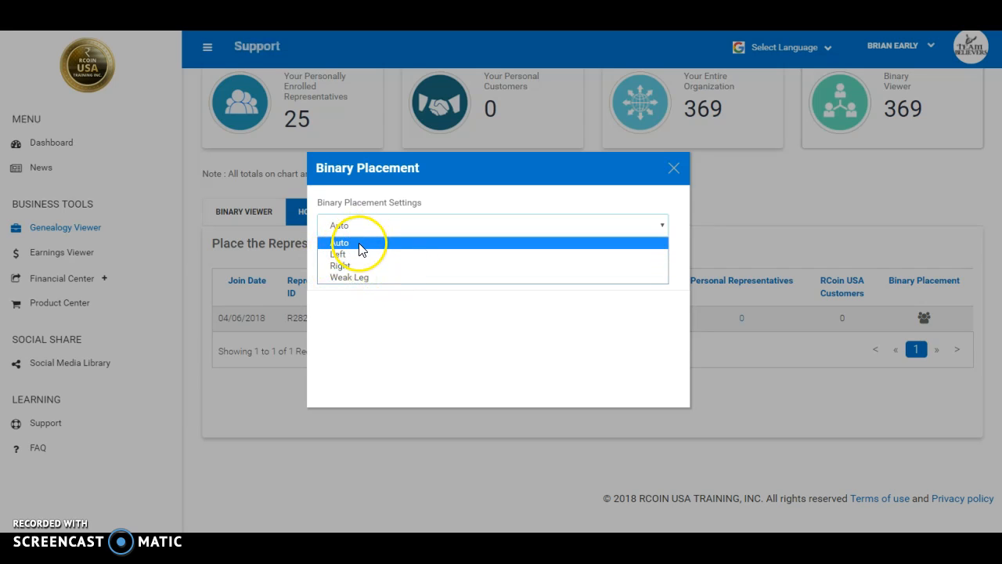
click(341, 241)
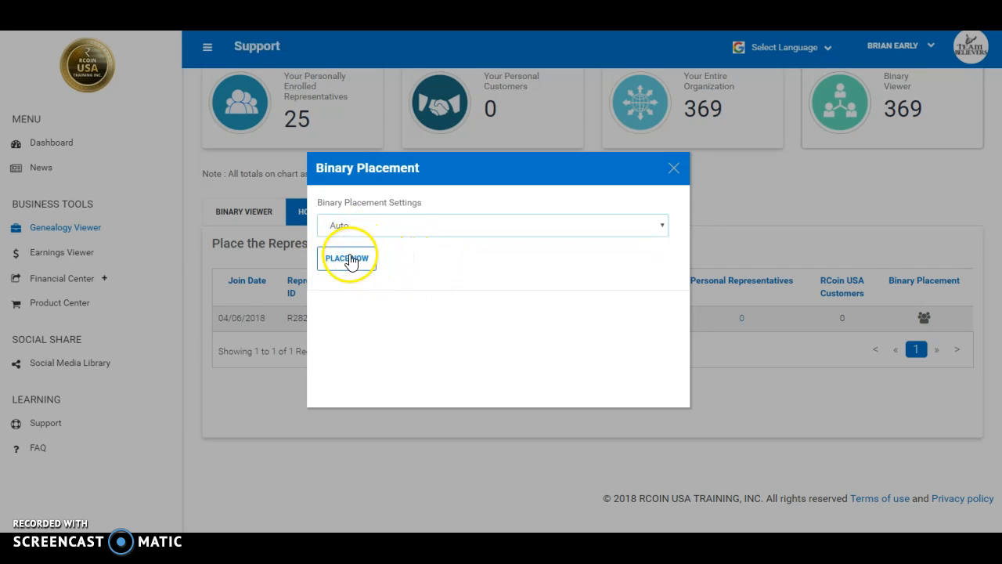
click(348, 257)
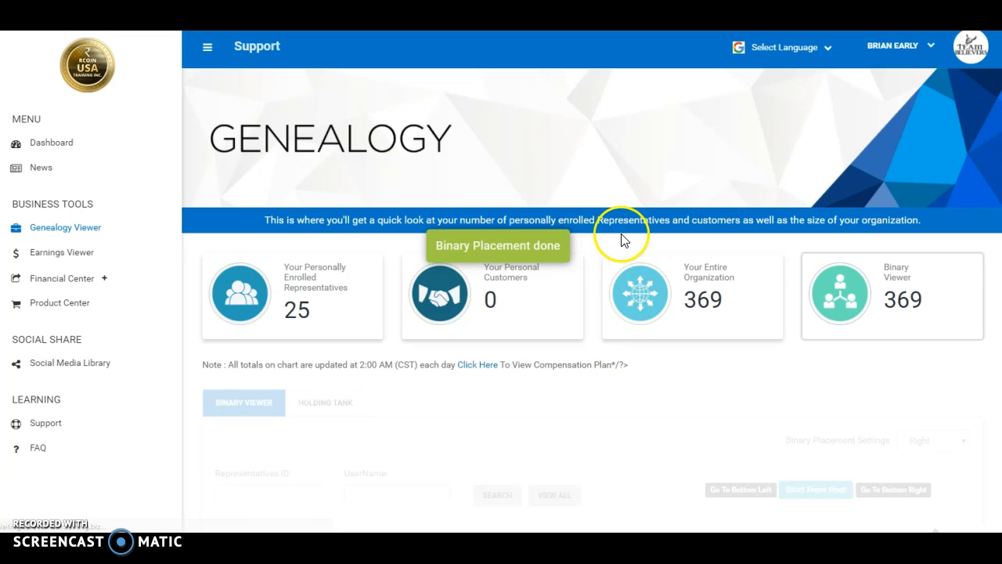
Review the reloaded Genealogy page after 'Binary Placement done' and recheck the holding tank.
scroll(down, 3)
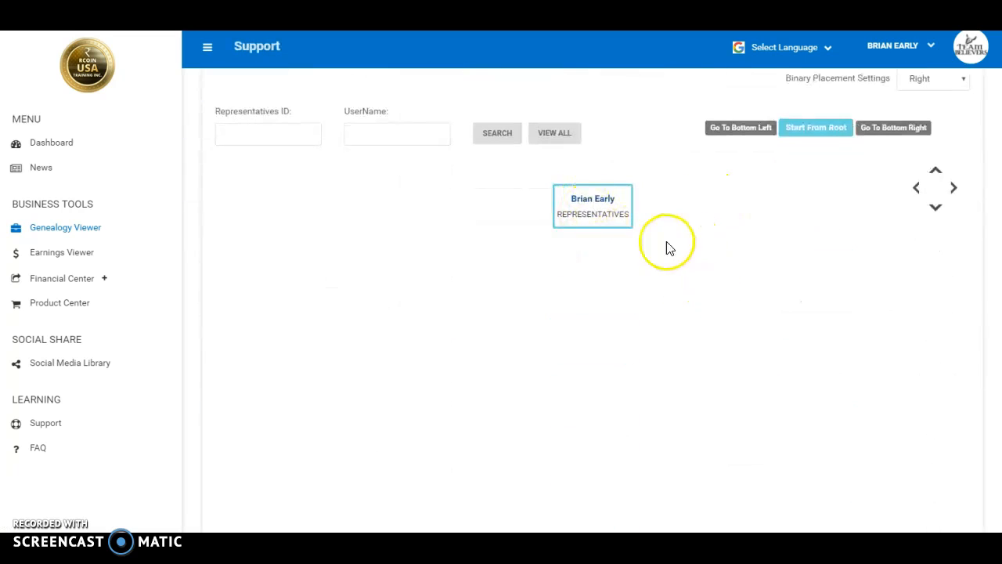
click(592, 206)
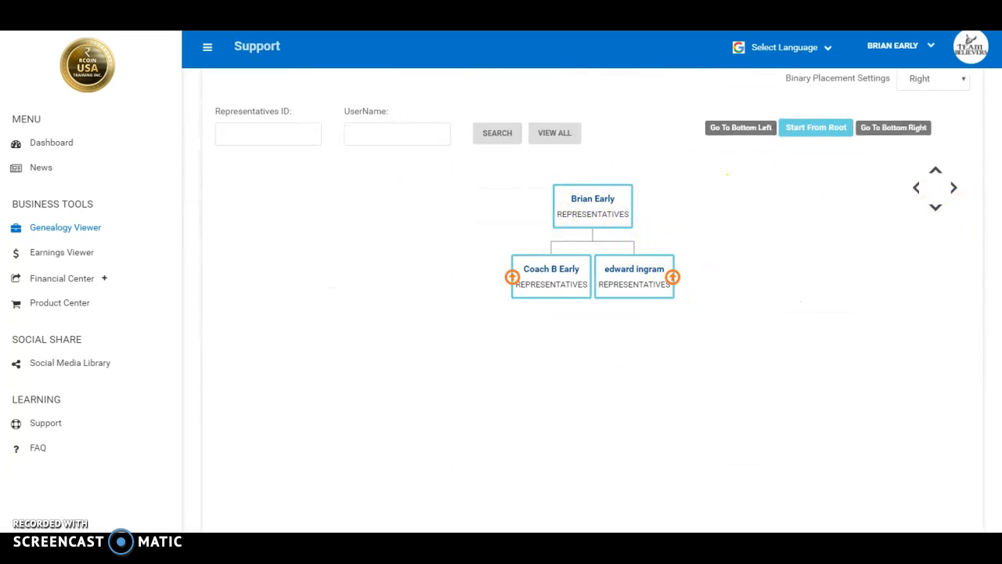
scroll(up, 3)
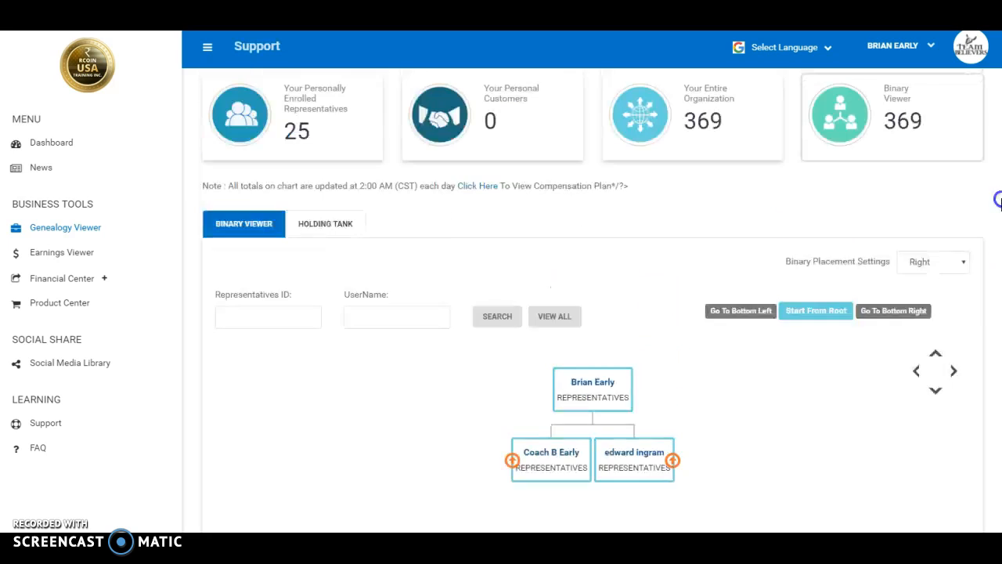
scroll(up, 3)
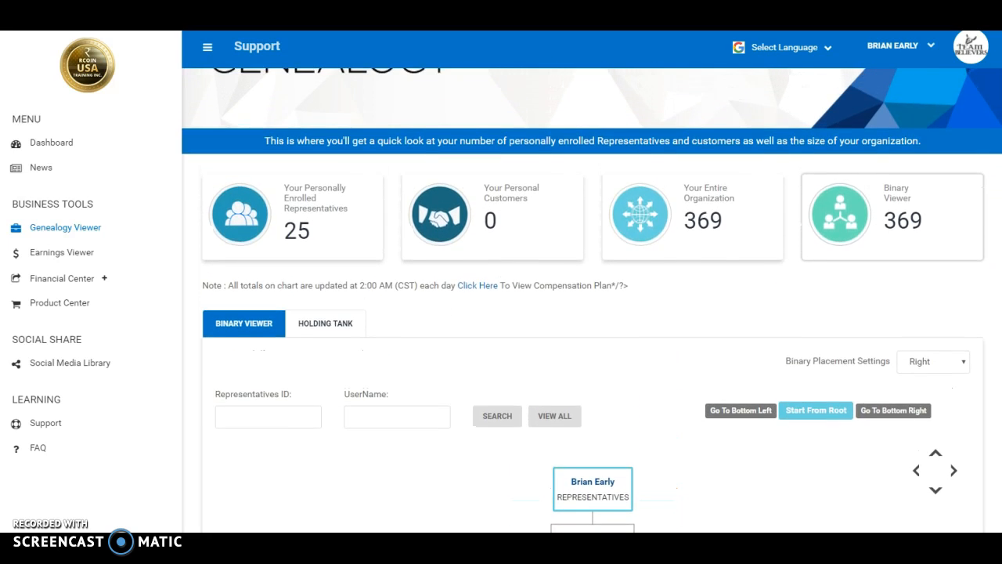
scroll(up, 3)
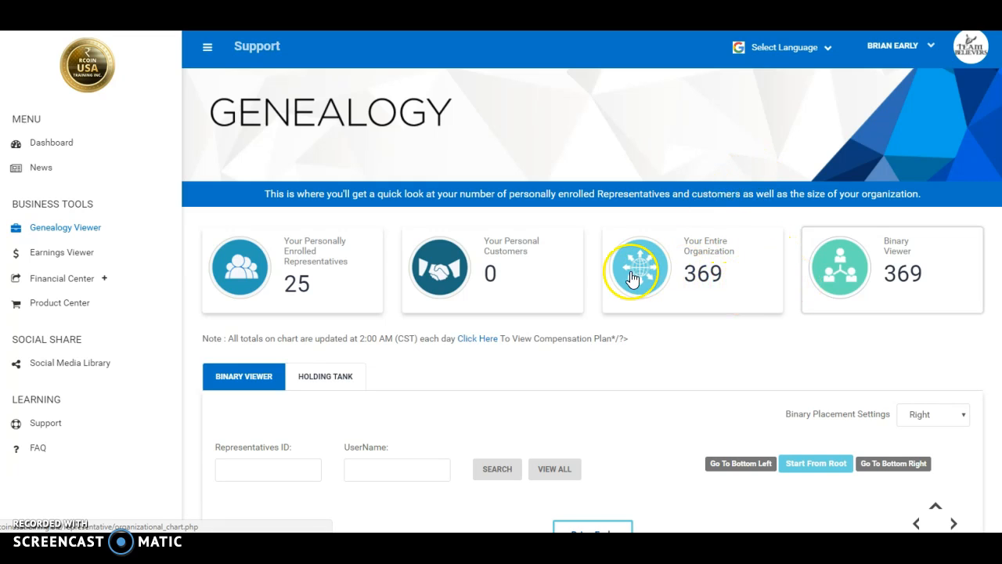
mouse_move(797, 263)
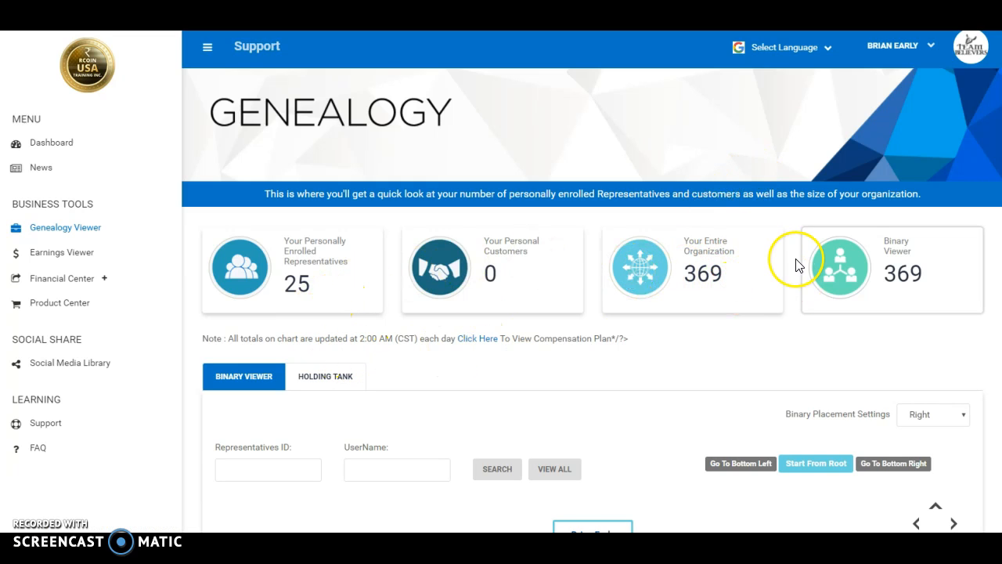
mouse_move(501, 254)
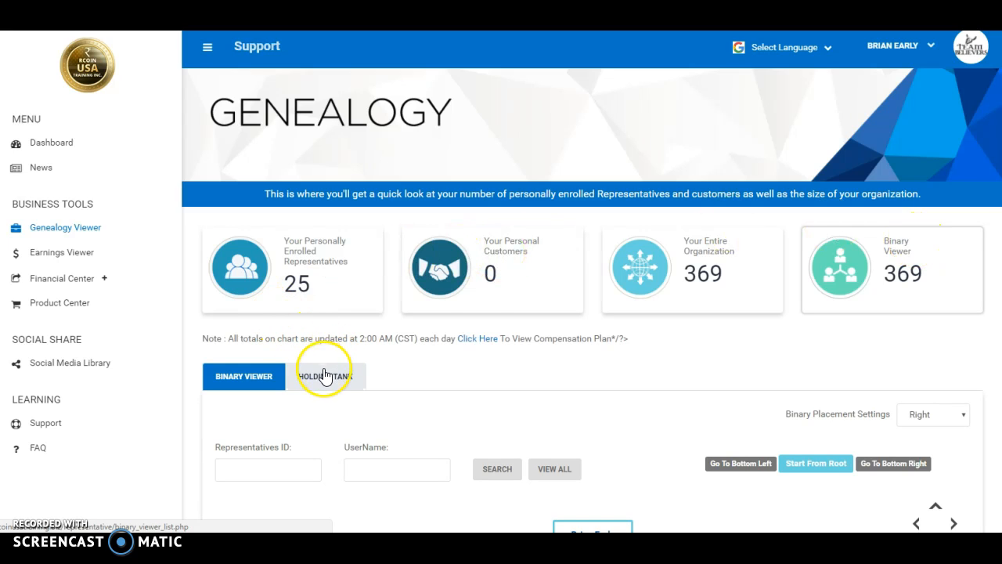
click(326, 376)
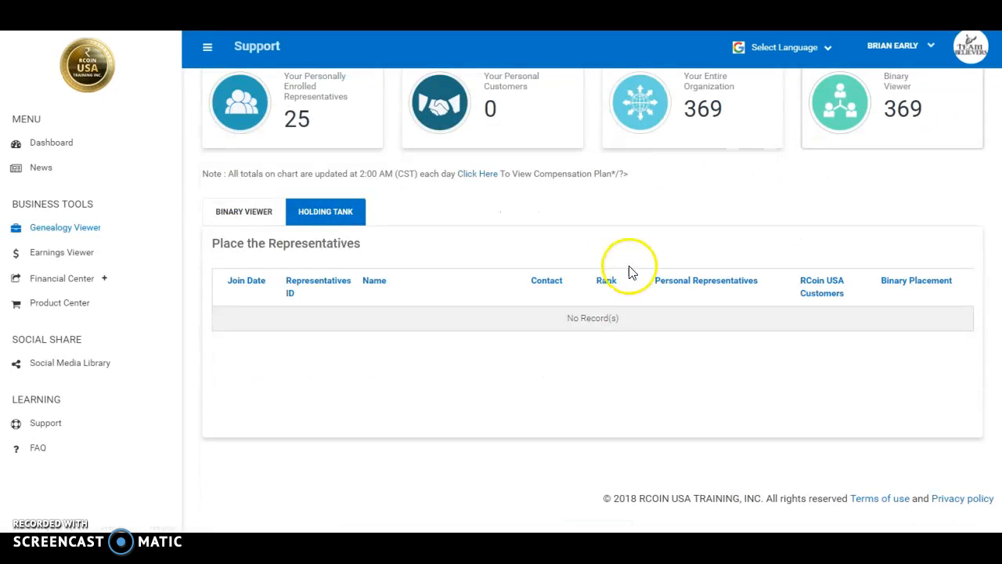
mouse_move(927, 319)
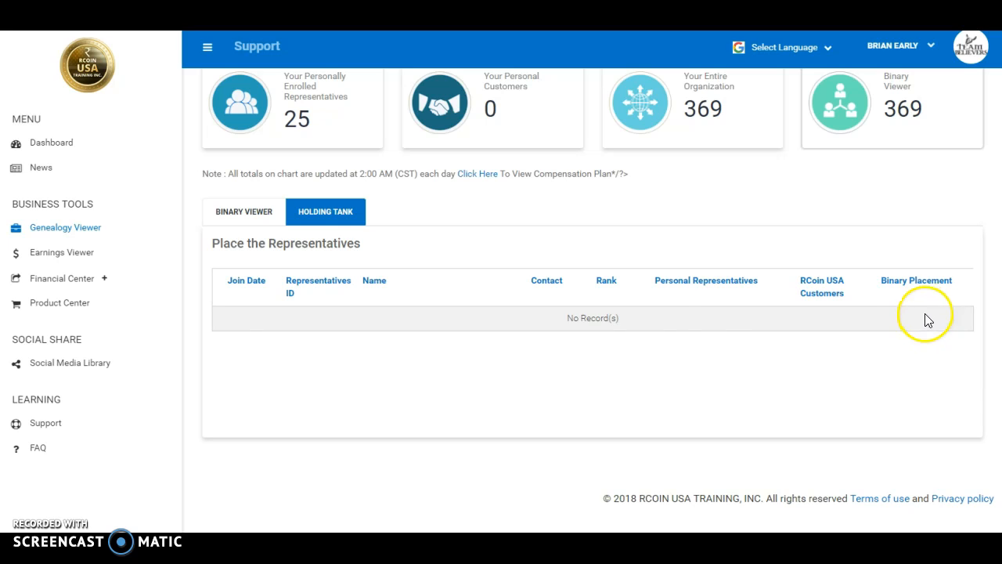
mouse_move(489, 366)
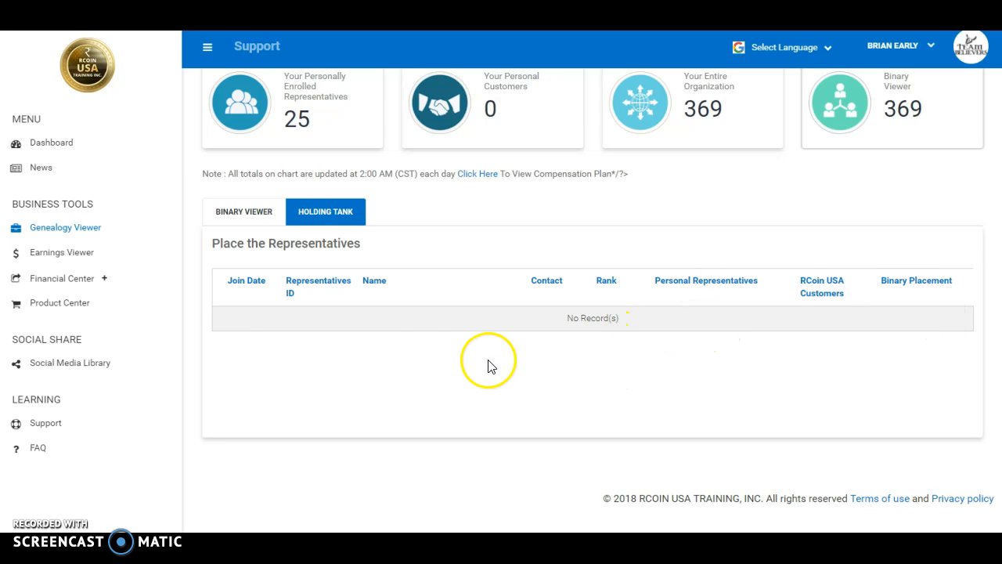
mouse_move(461, 327)
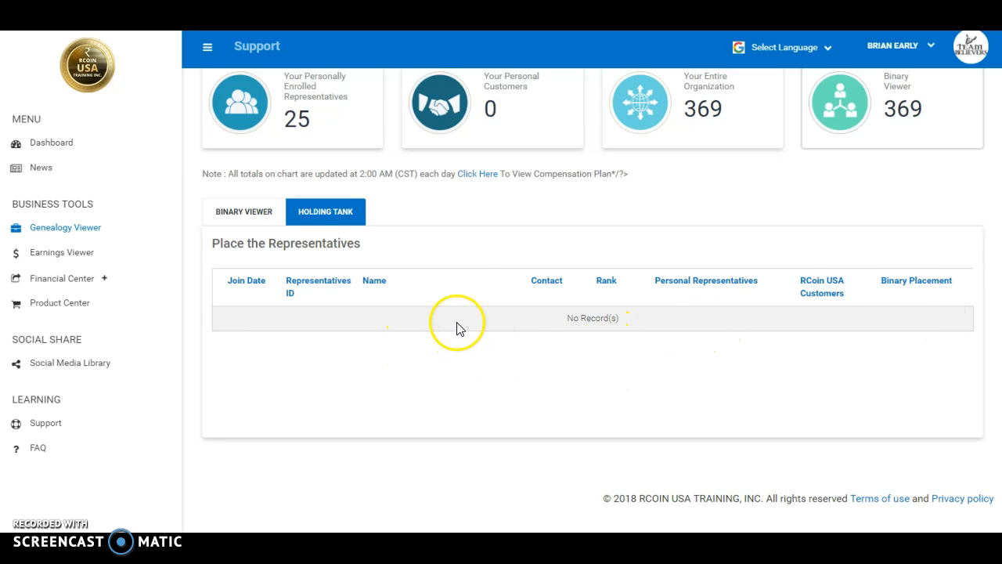
mouse_move(552, 343)
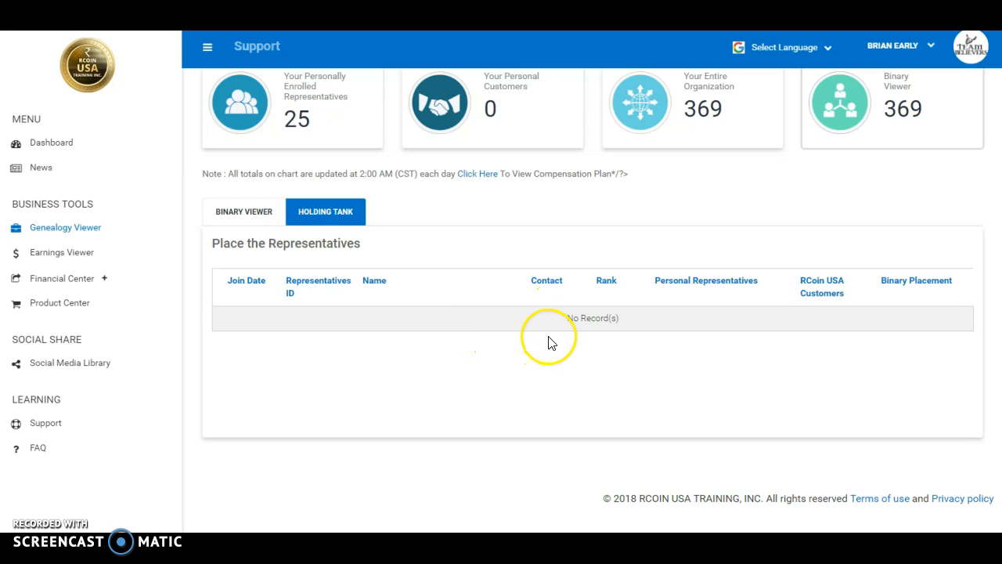
Scroll the Genealogy page confirming the holding tank shows No Record(s) and totals stay at 369.
scroll(up, 3)
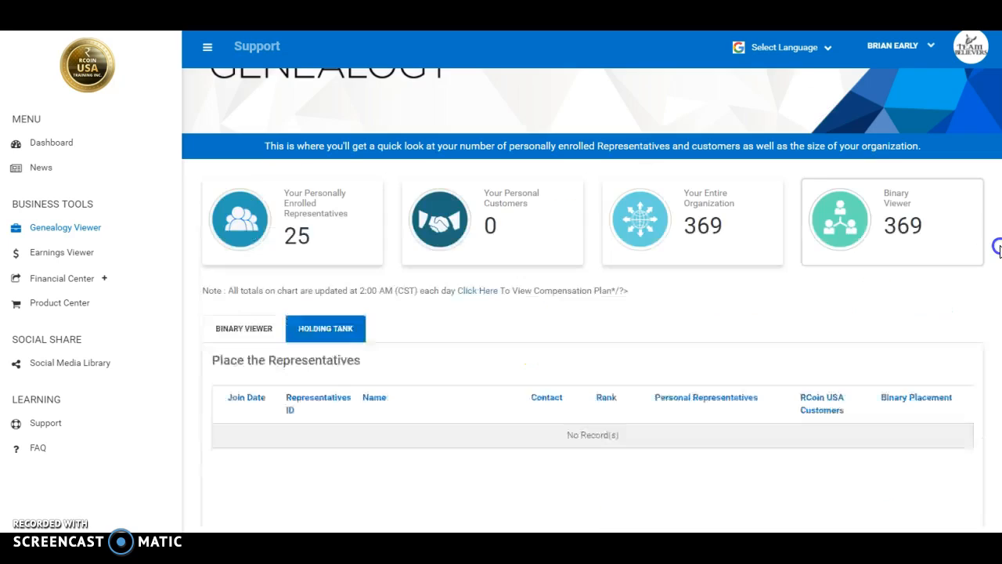
scroll(up, 3)
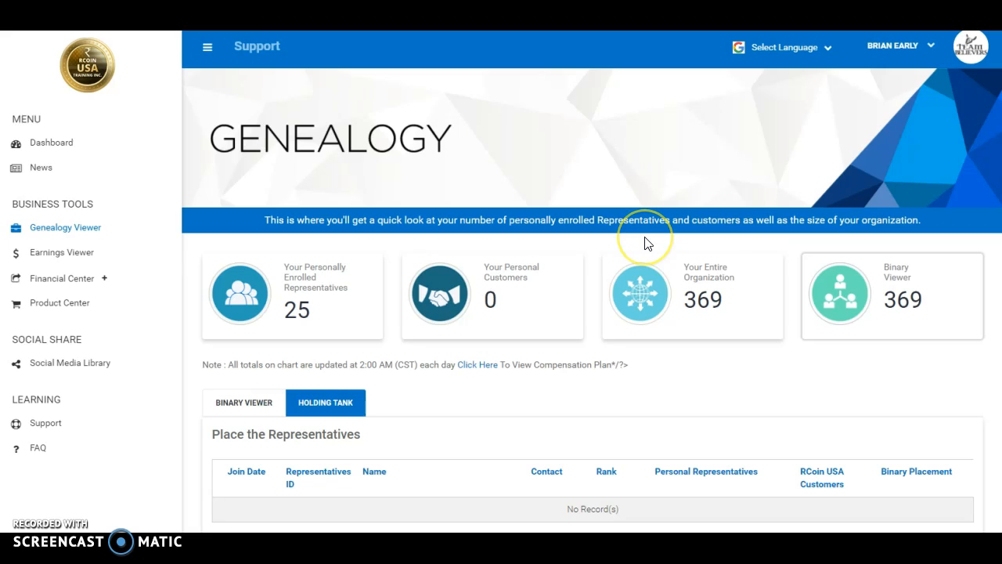
mouse_move(646, 243)
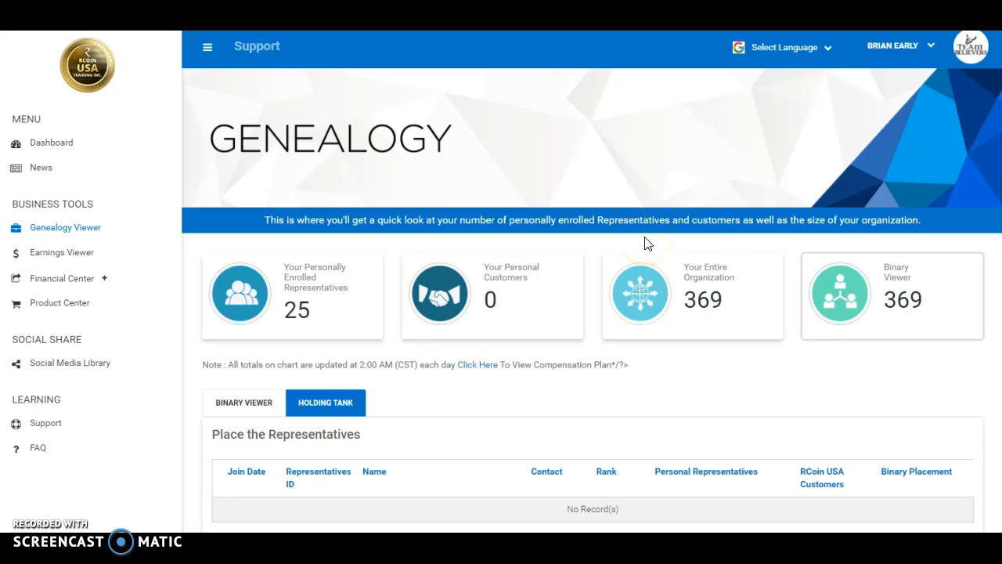
mouse_move(298, 219)
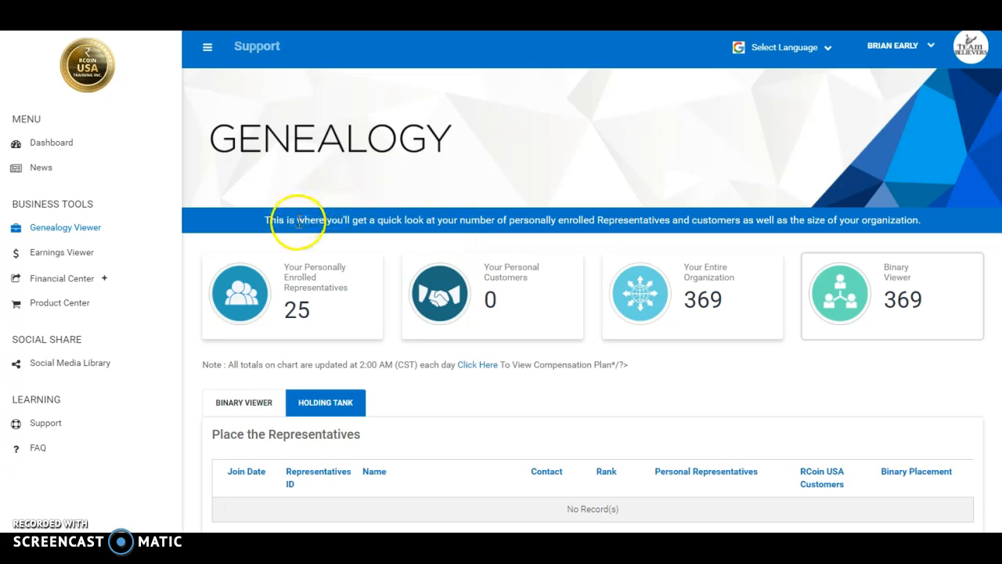